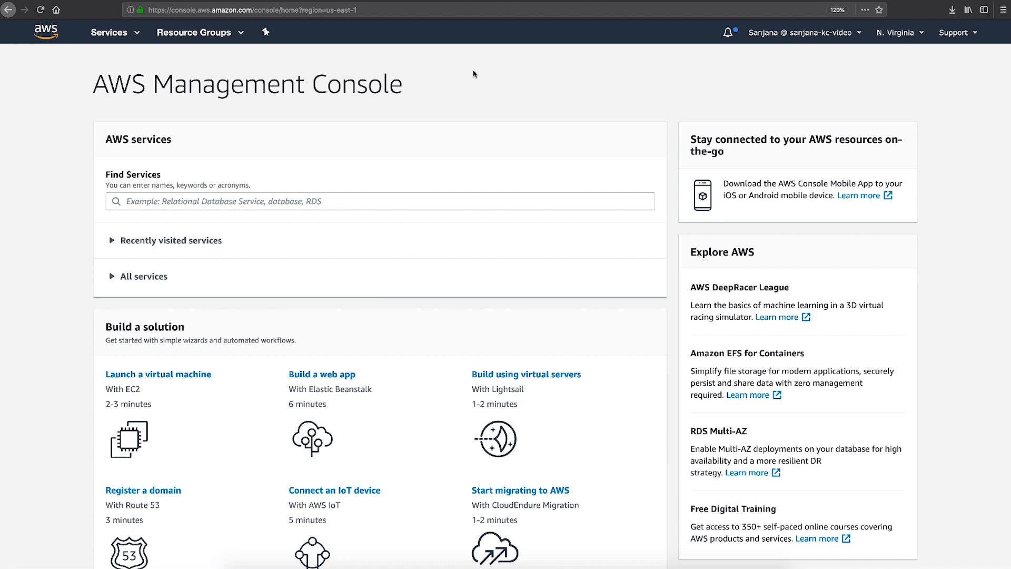
- Search the services for 'EC' and go to the EC2 dashboard
type("EC")
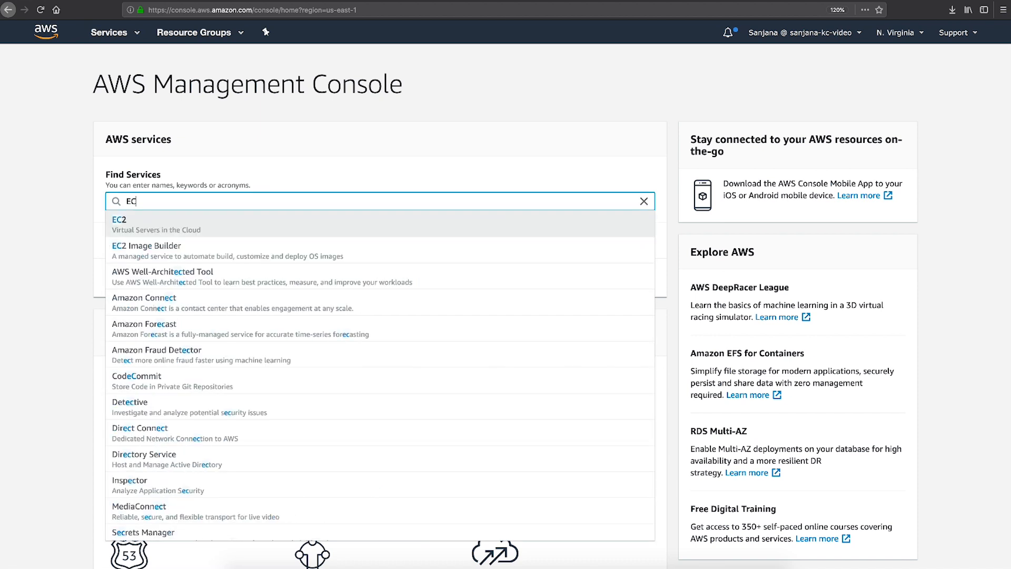
left_click(119, 223)
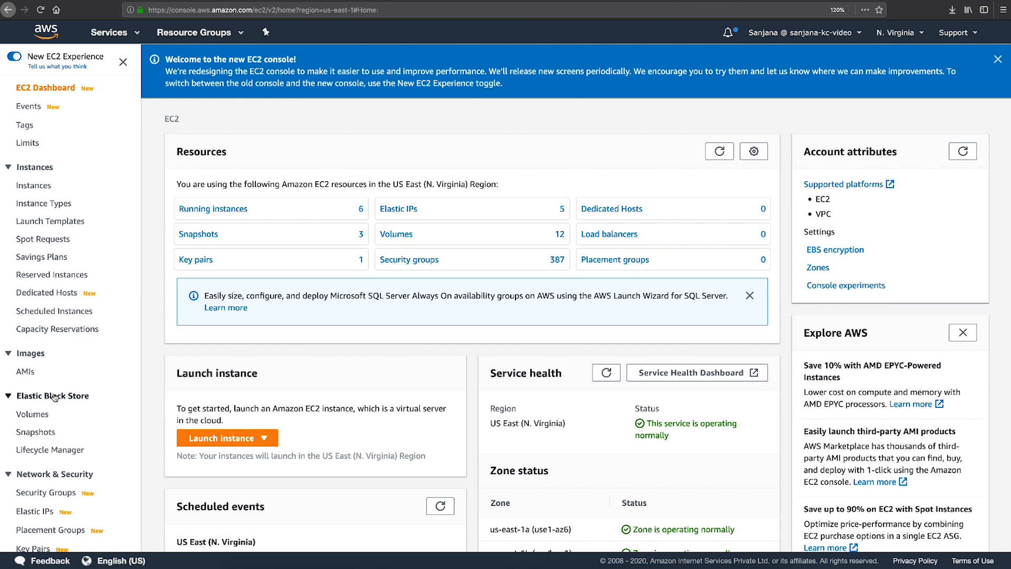
- Select the KC-Example volume in the EBS Volumes list and show its Actions menu
left_click(32, 413)
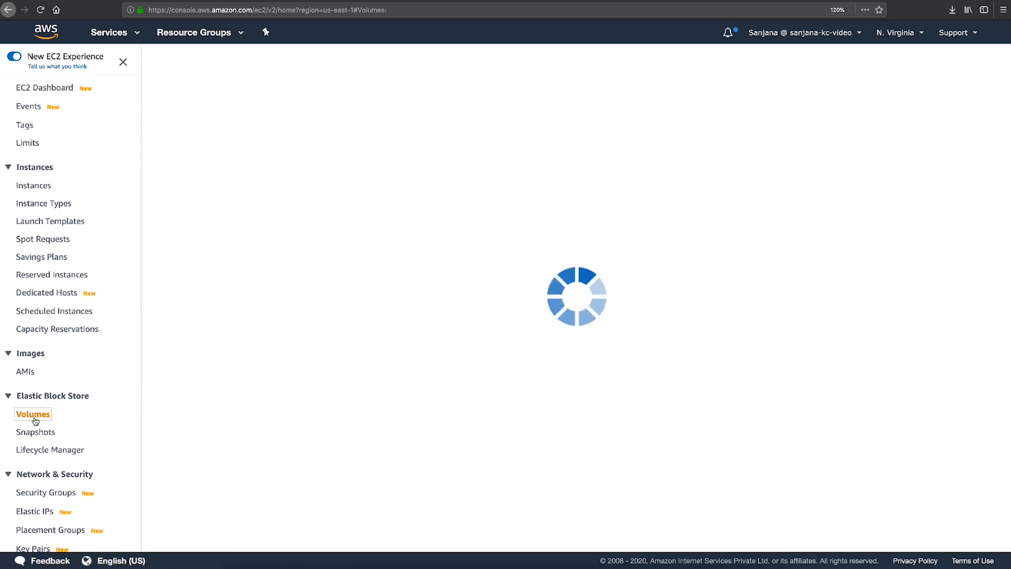
left_click(33, 413)
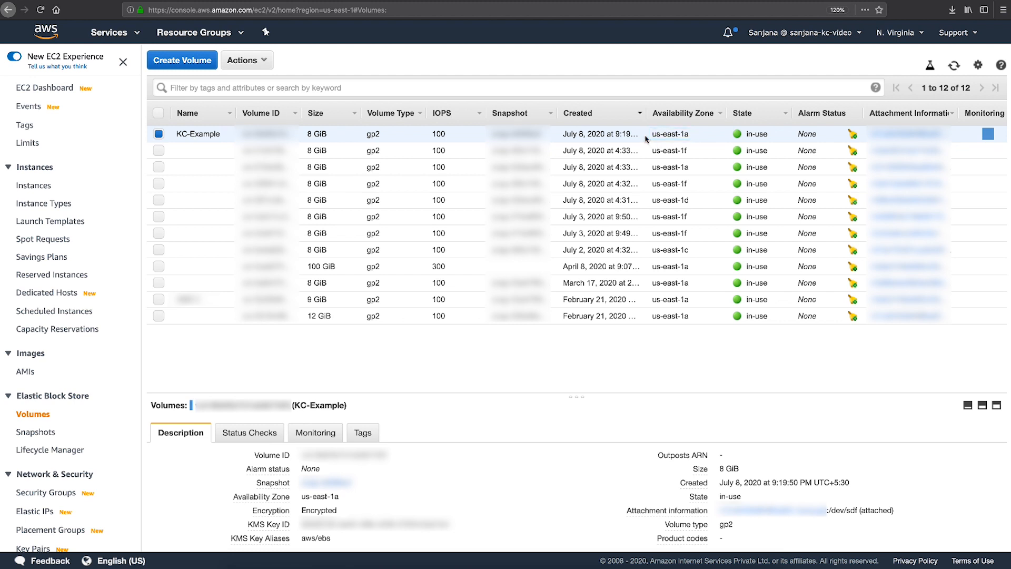
left_click(245, 59)
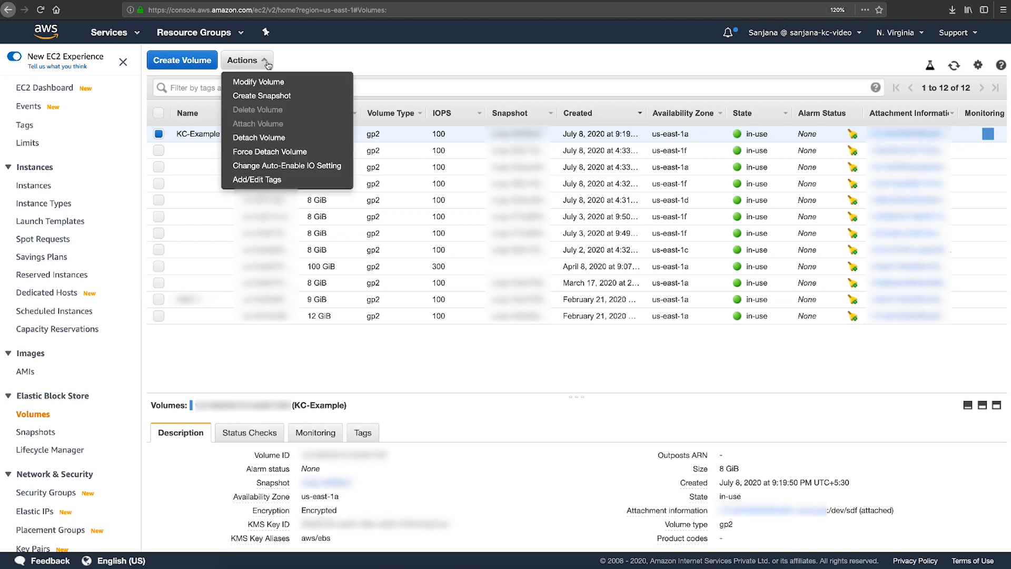
mouse_move(262, 96)
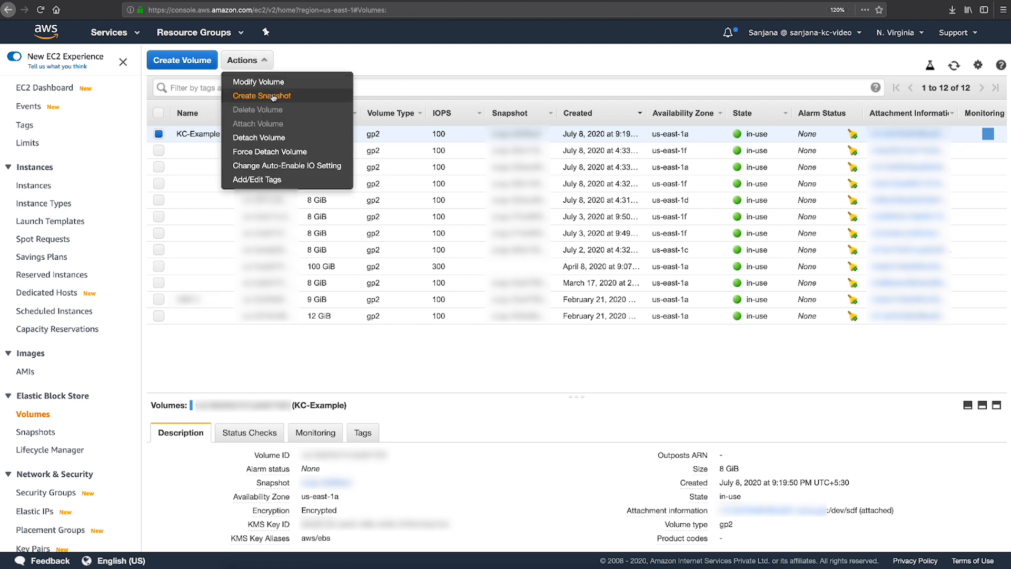
- Create a snapshot of KC-Example described as 'test_Snapshot' and return to the volumes list
left_click(262, 96)
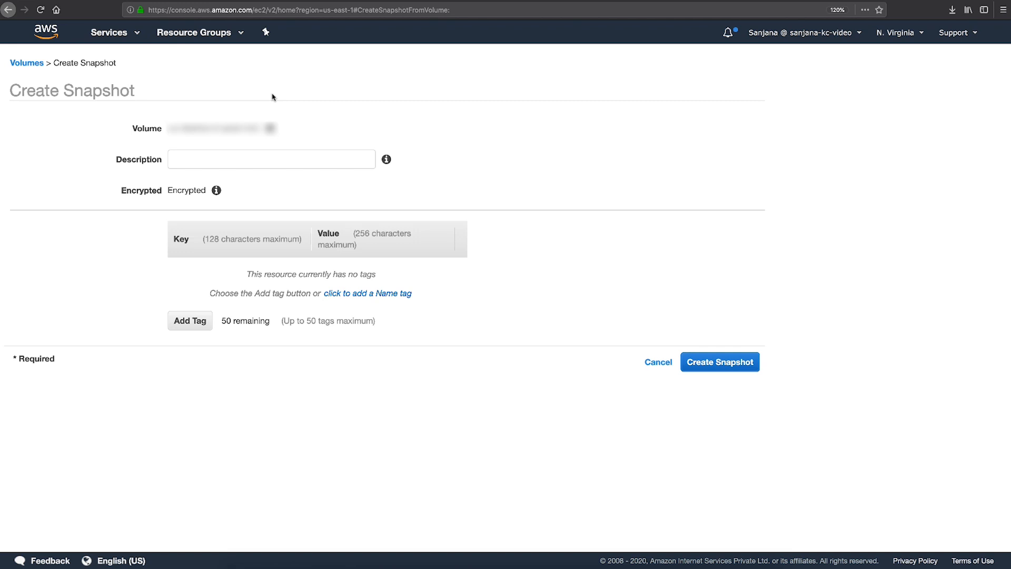
type("test_Snapshot")
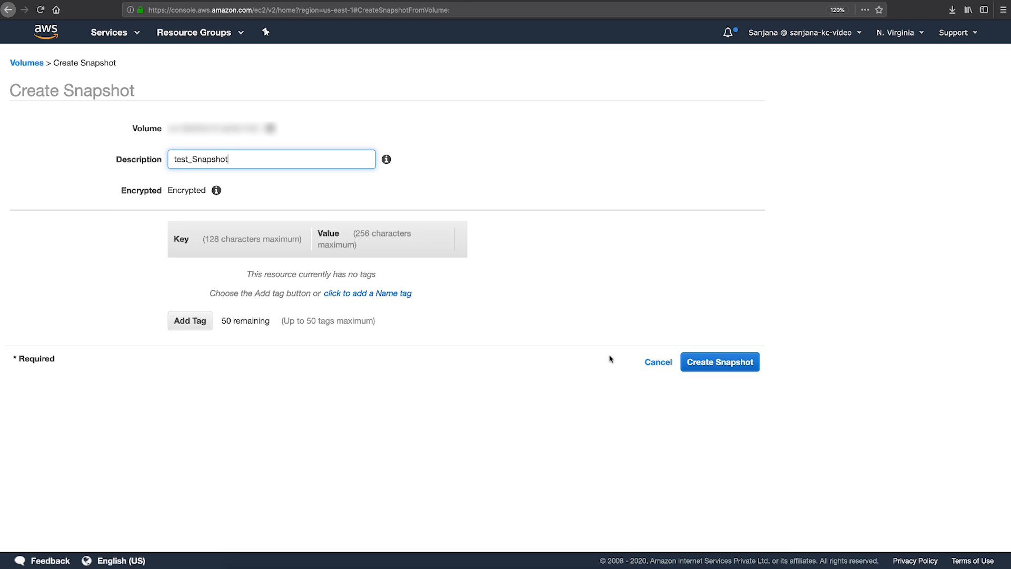
left_click(718, 362)
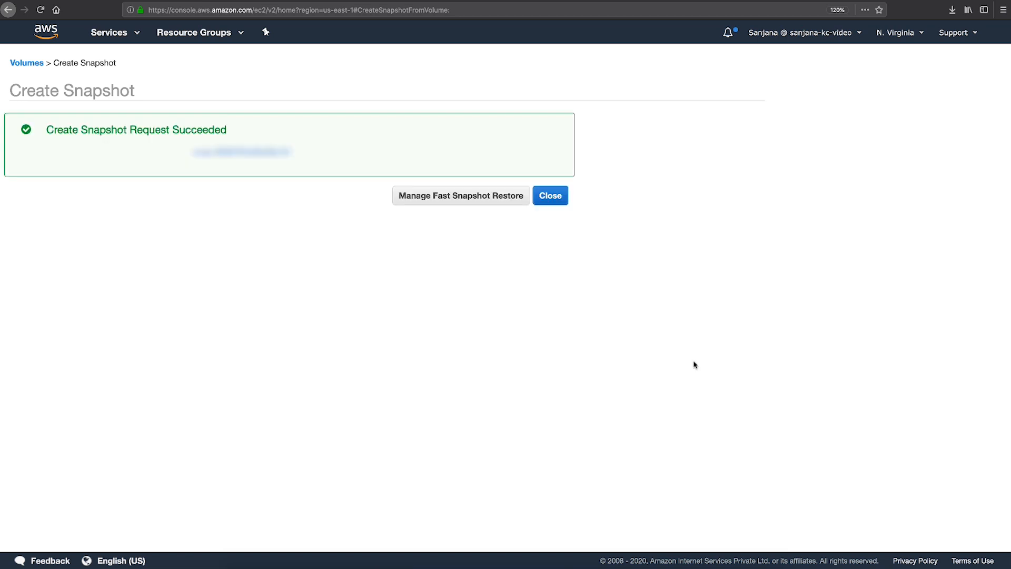
left_click(550, 196)
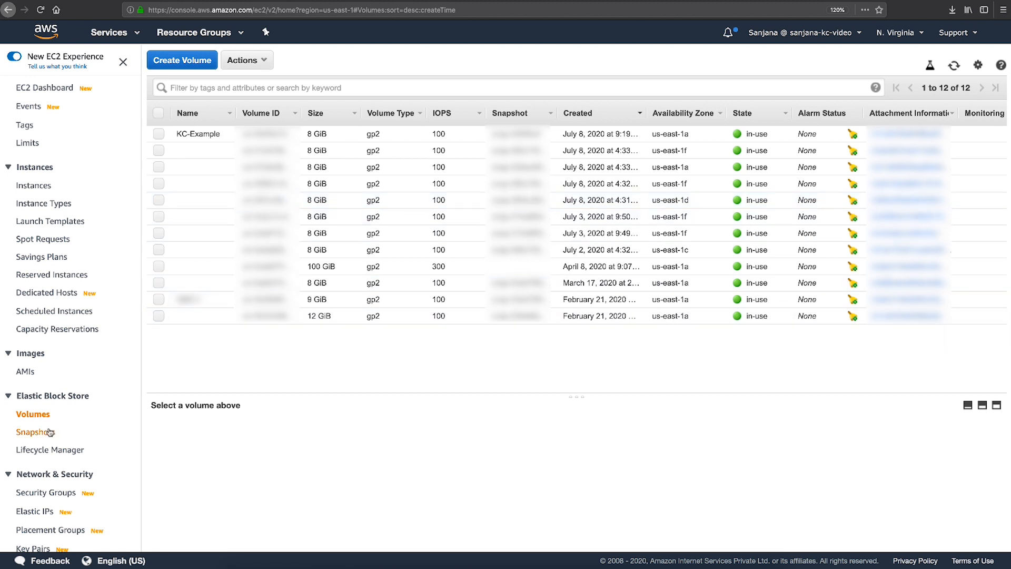
- Select test_Snapshot in the Snapshots list and start Create Volume from it
left_click(34, 432)
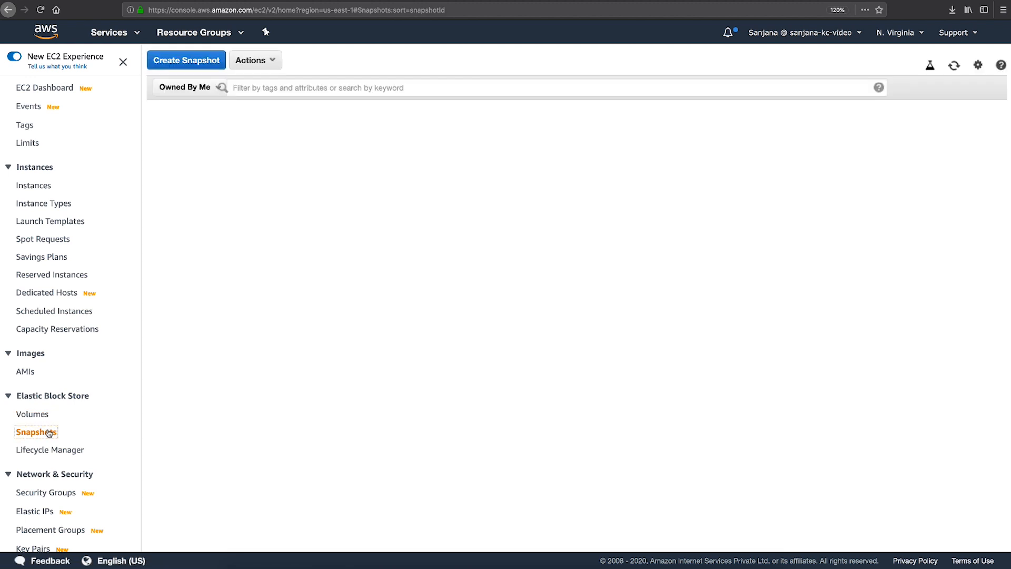
left_click(36, 432)
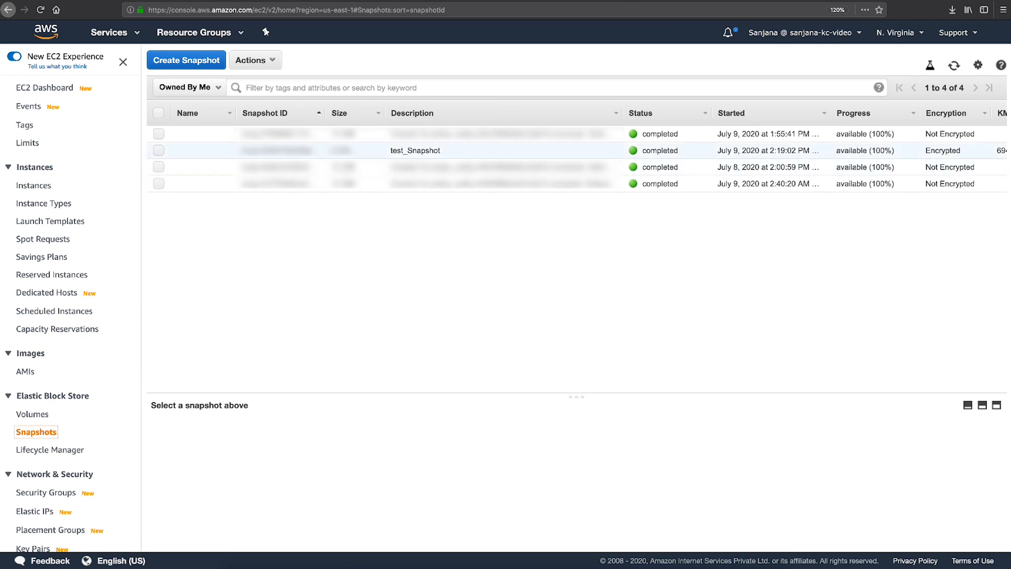
left_click(159, 151)
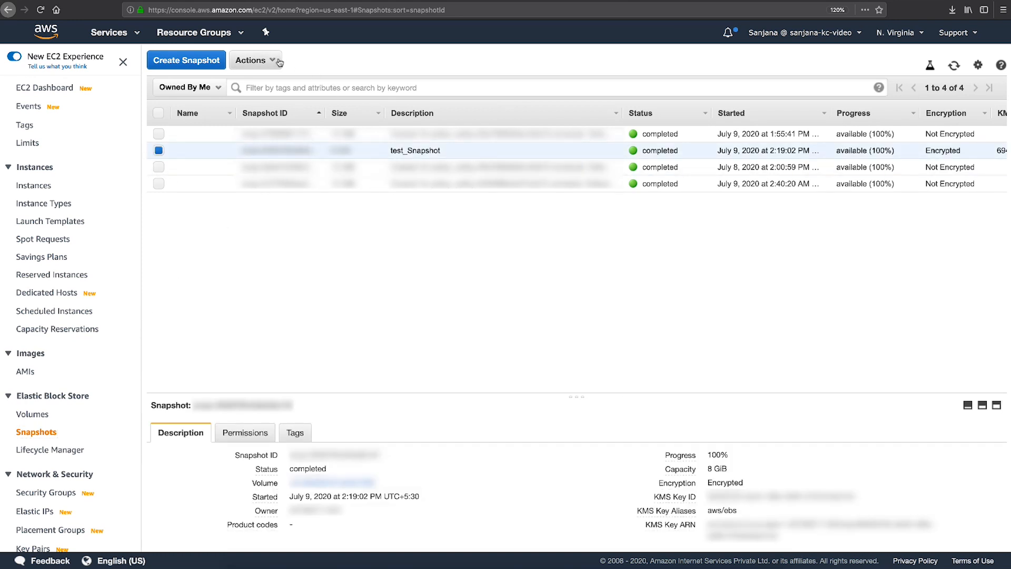
left_click(252, 60)
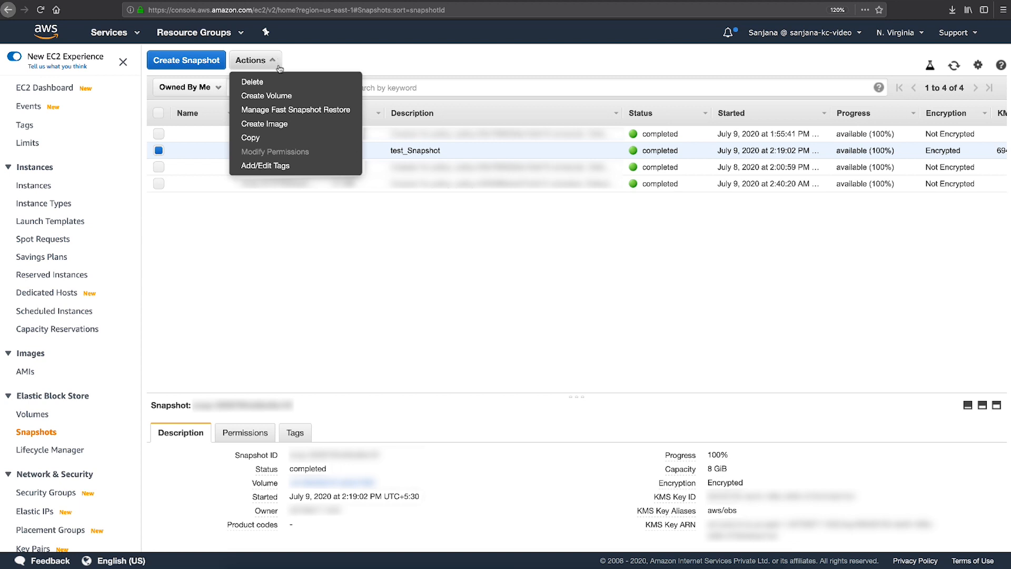
left_click(266, 96)
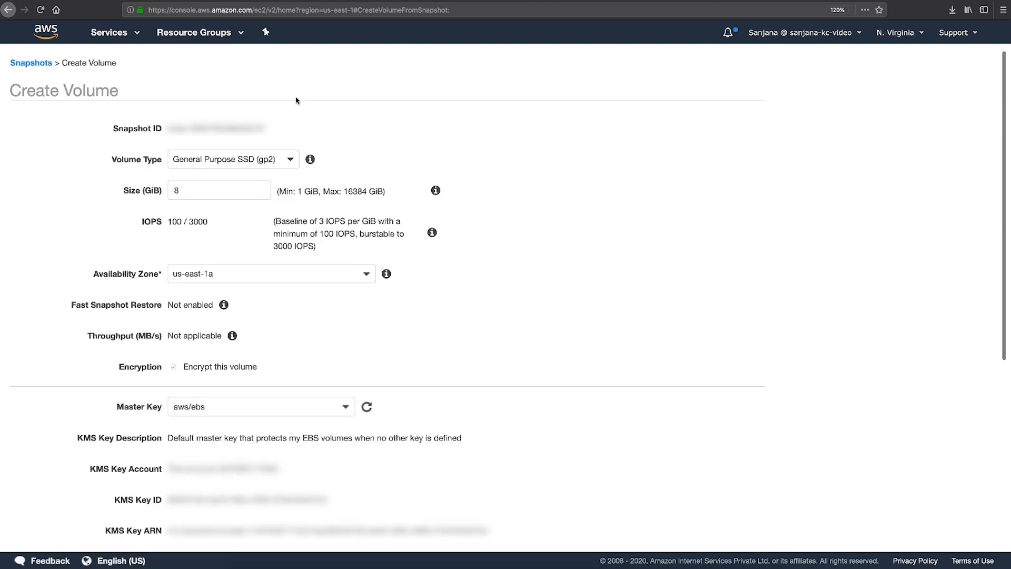
scroll("down", 3)
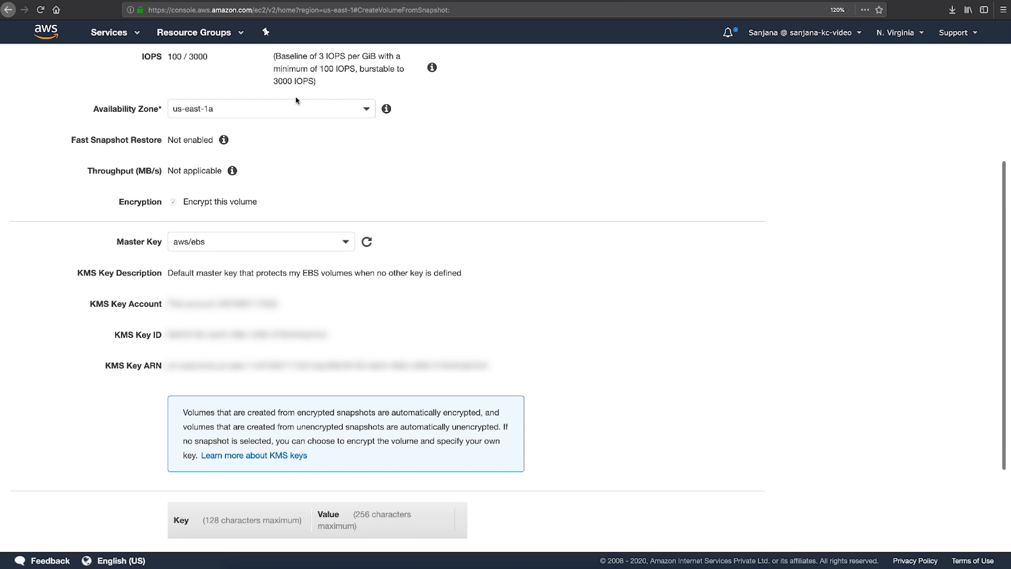
left_click(271, 108)
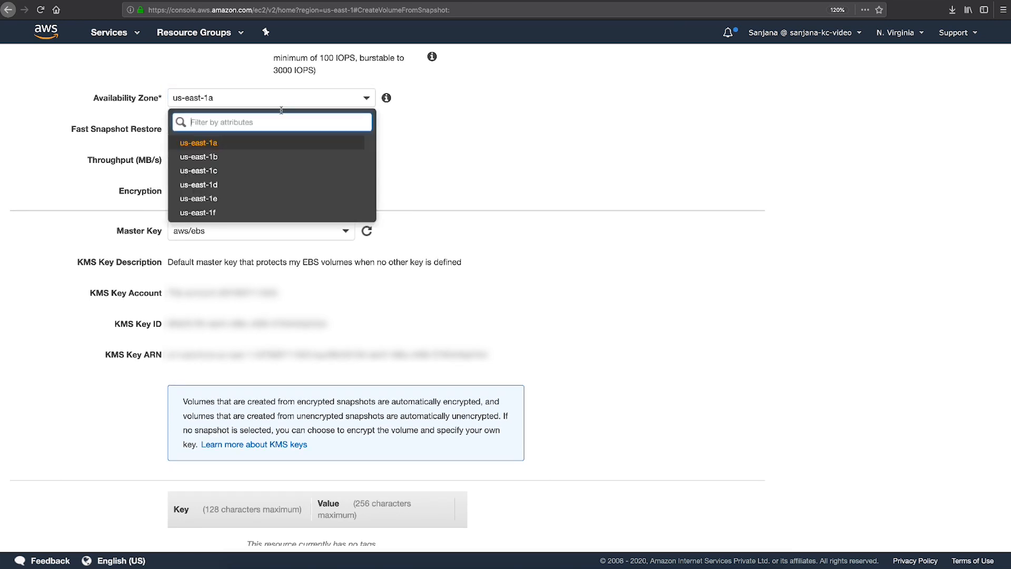
left_click(200, 142)
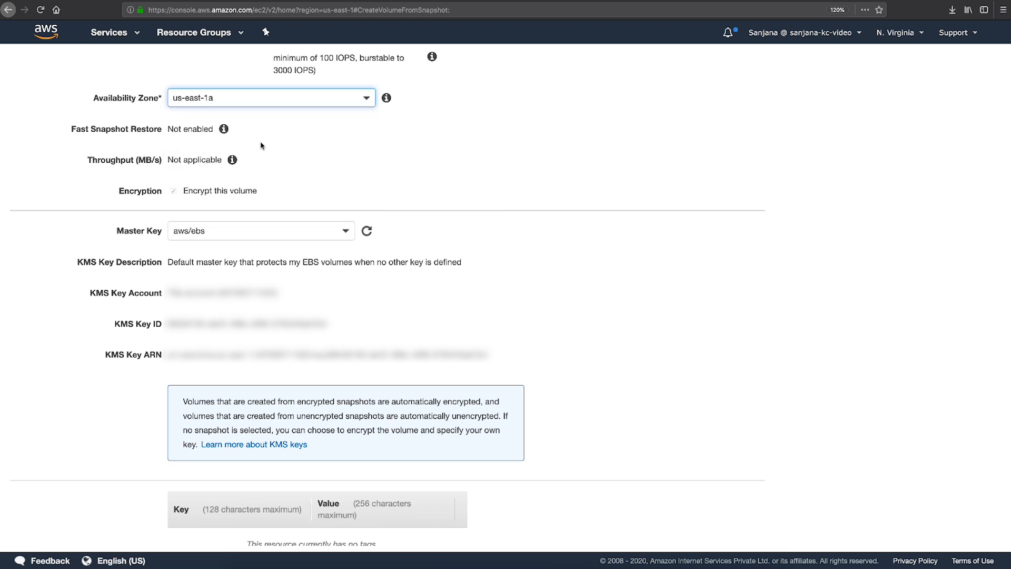
- Choose the sanj master key instead of aws/ebs and create the new volume
scroll("down", 3)
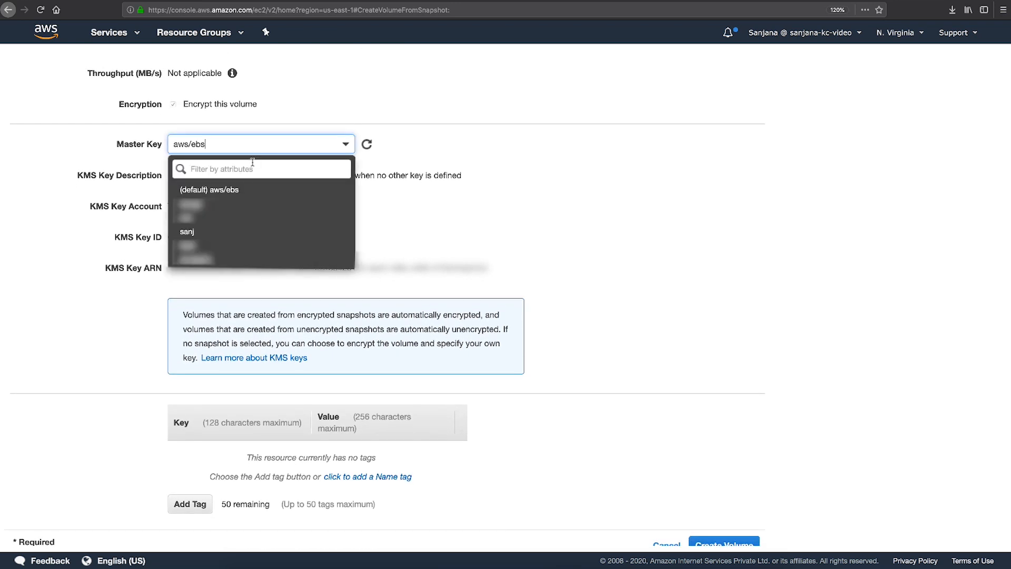
left_click(187, 232)
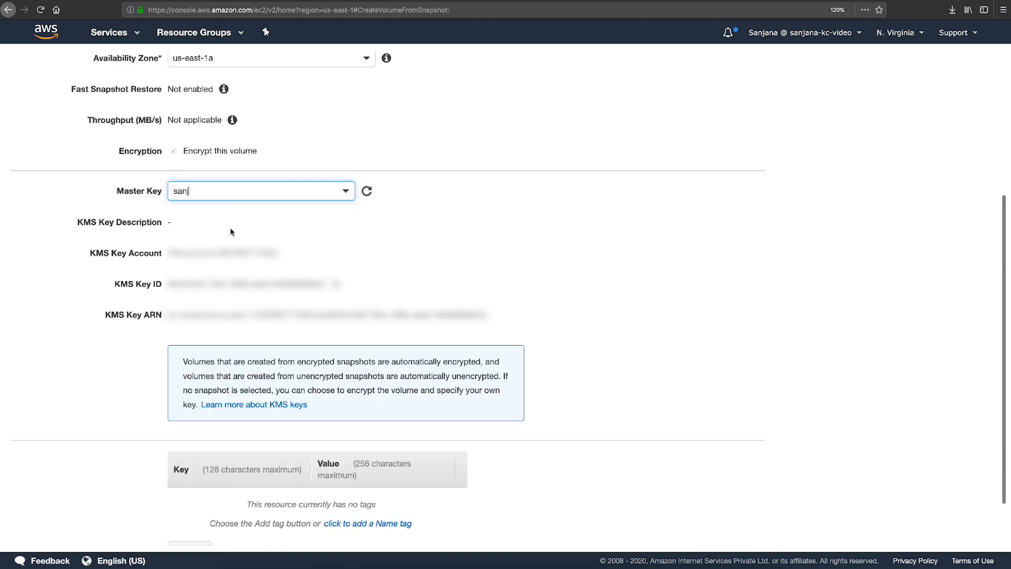
scroll("down", 3)
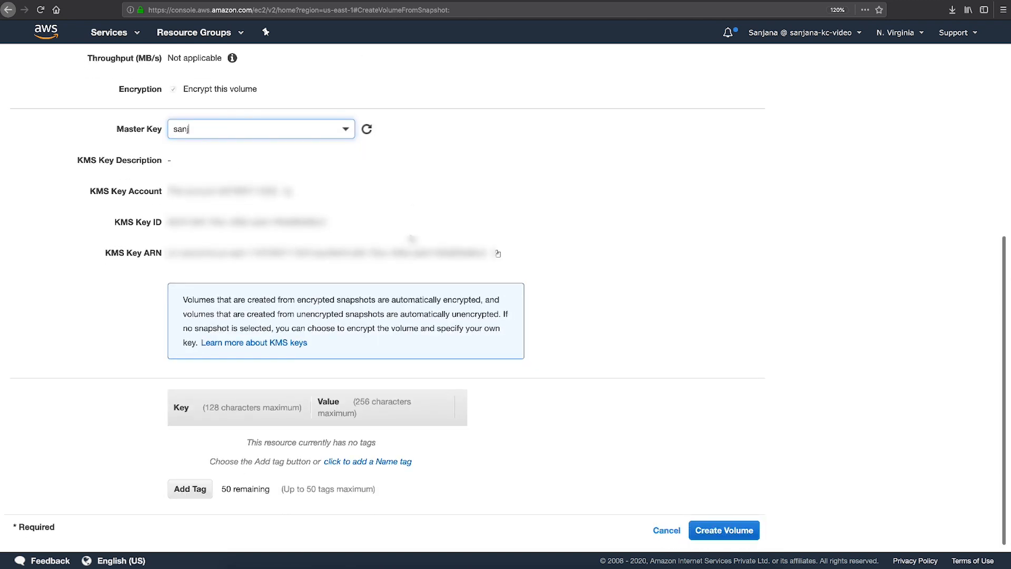
left_click(724, 530)
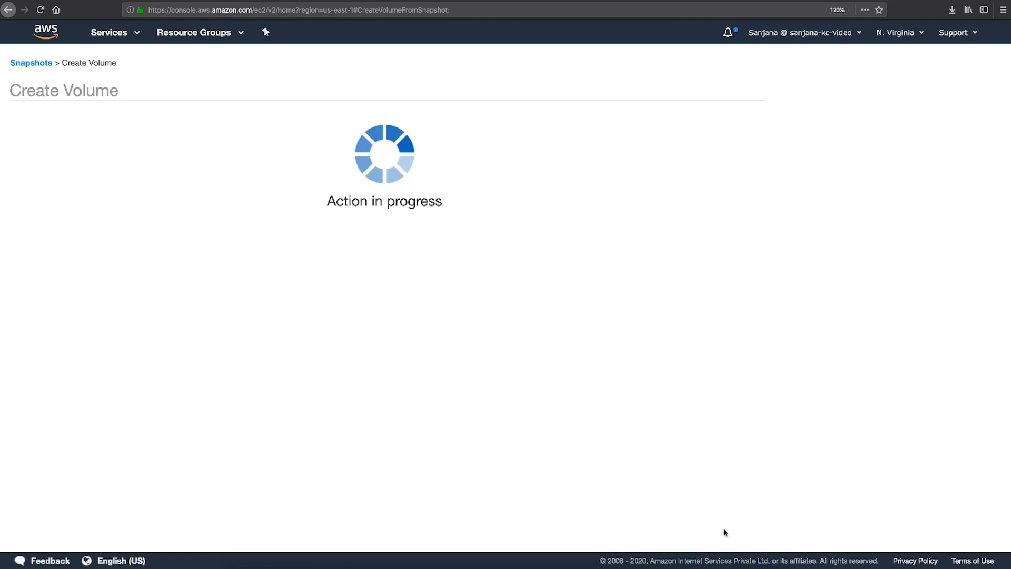